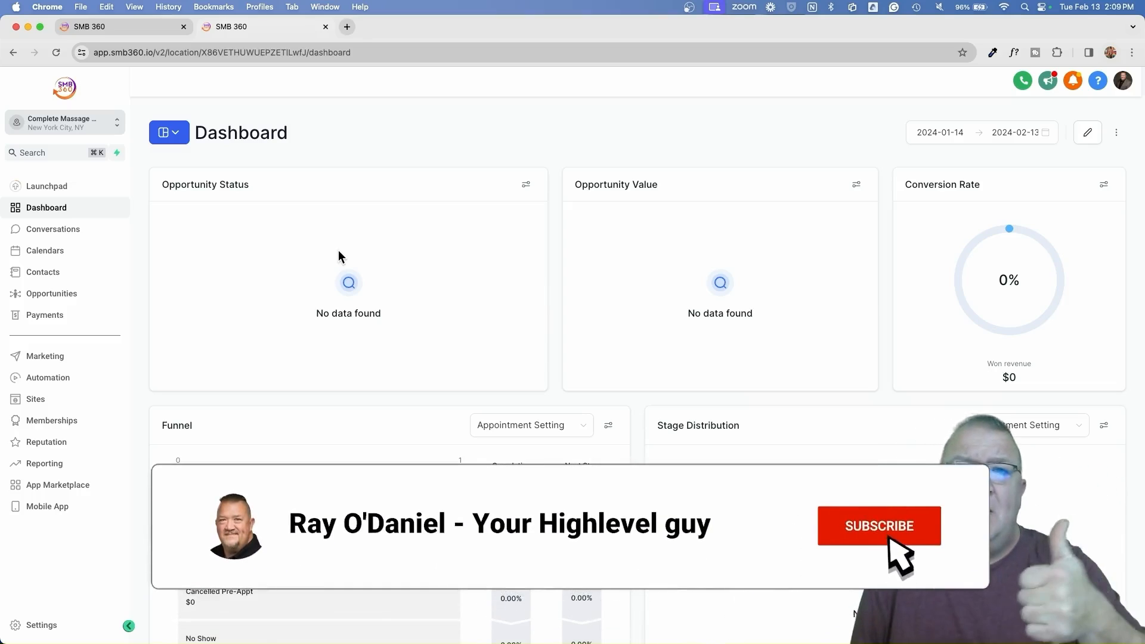
- Leave the dashboard and go to the Payments section from the sidebar
click(878, 526)
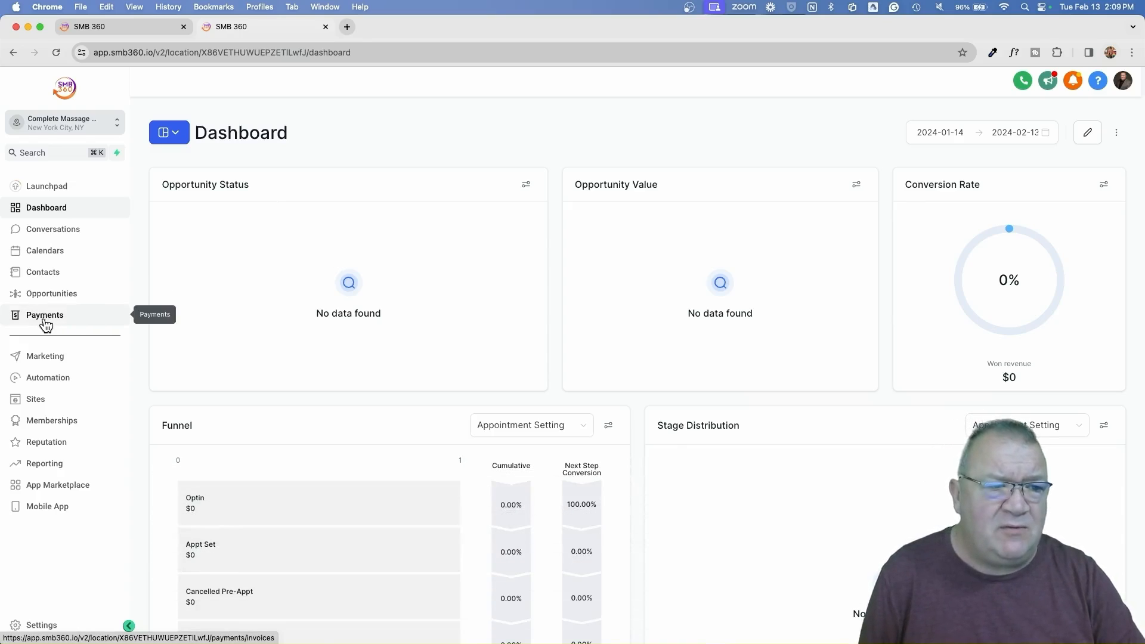
click(44, 315)
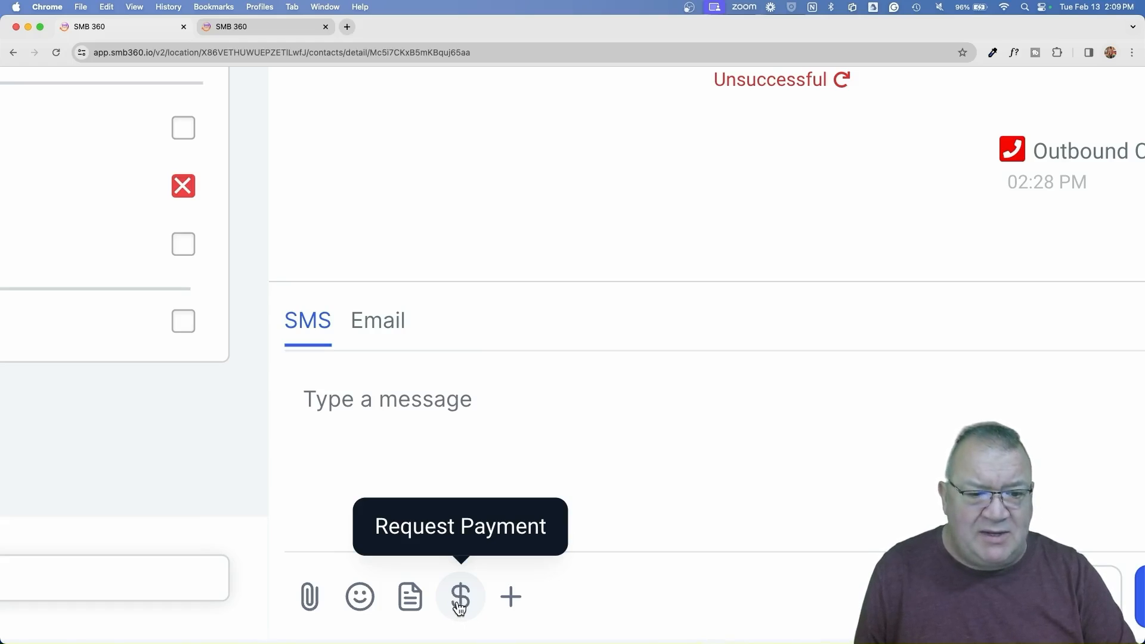
- View the contact's Request Payment form, then return to the Payments invoices tab
click(459, 597)
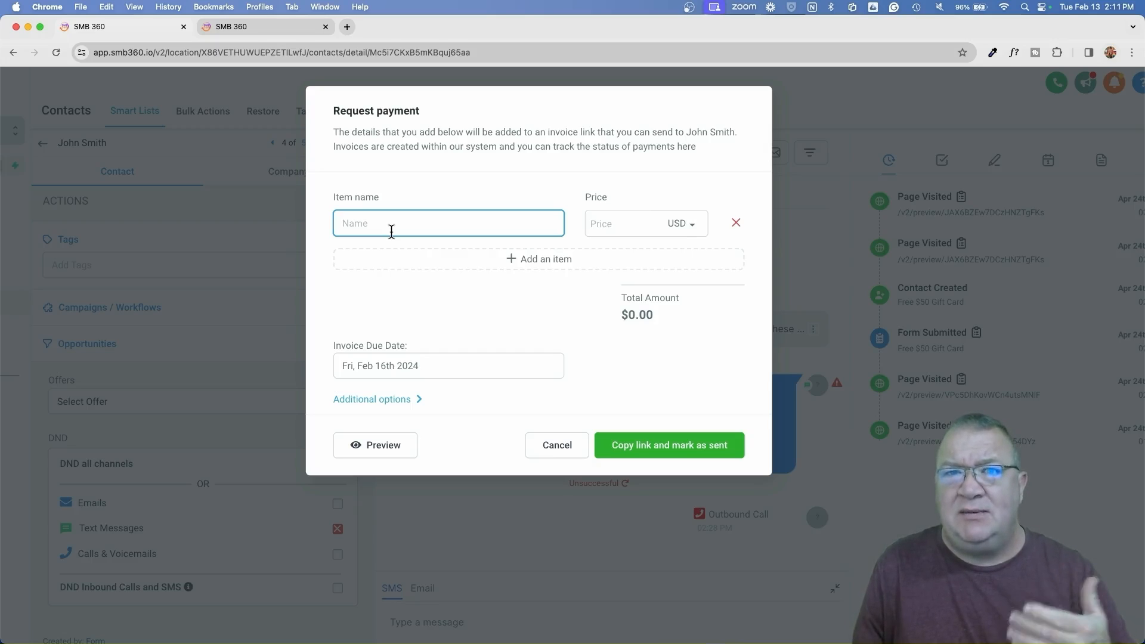
mouse_move(400, 257)
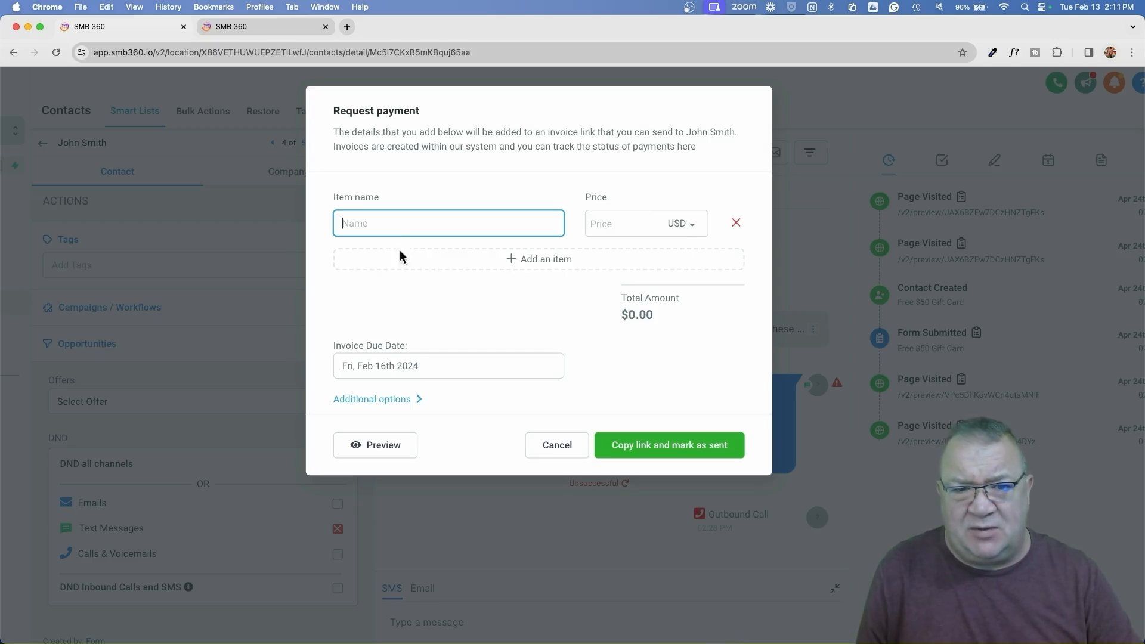
click(556, 445)
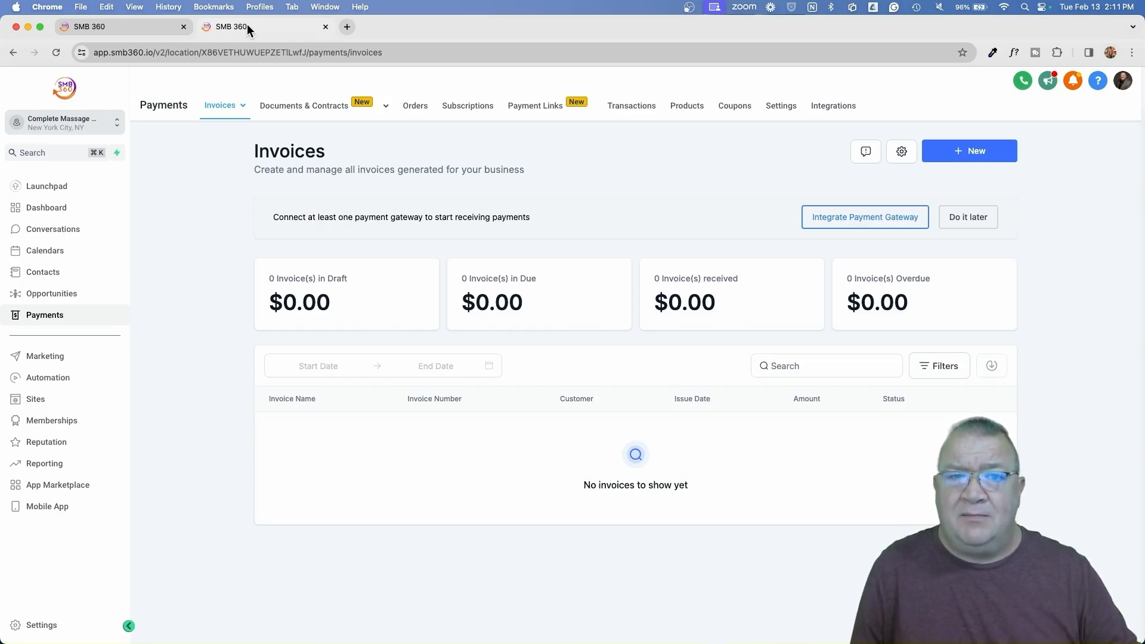
mouse_move(534, 105)
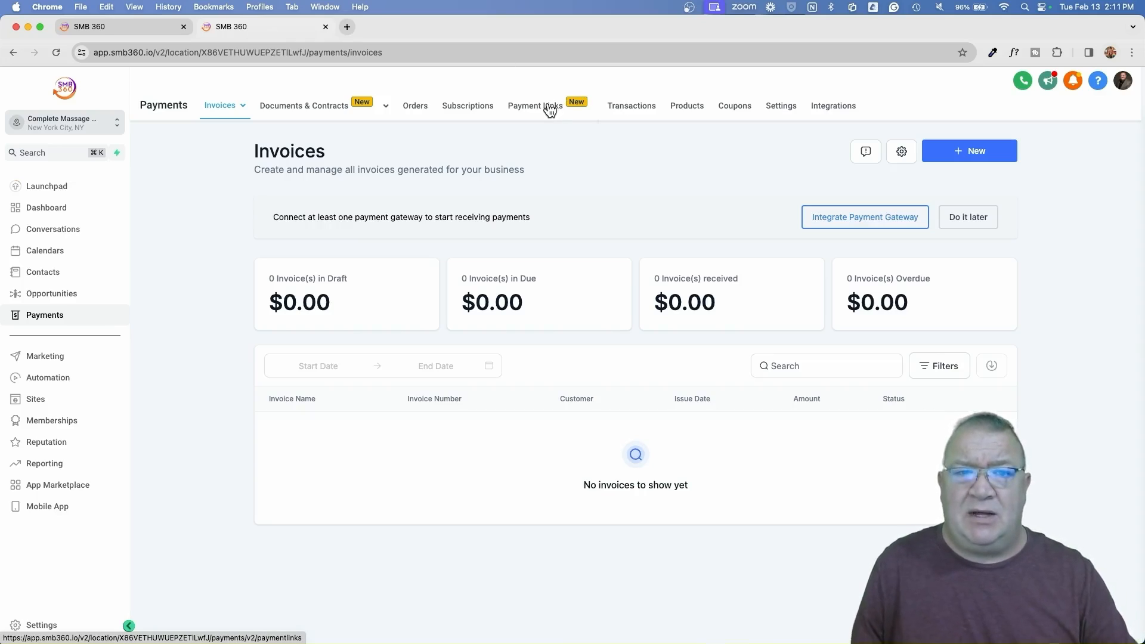
- From the Payment Links tab, begin creating a new payment link
click(534, 105)
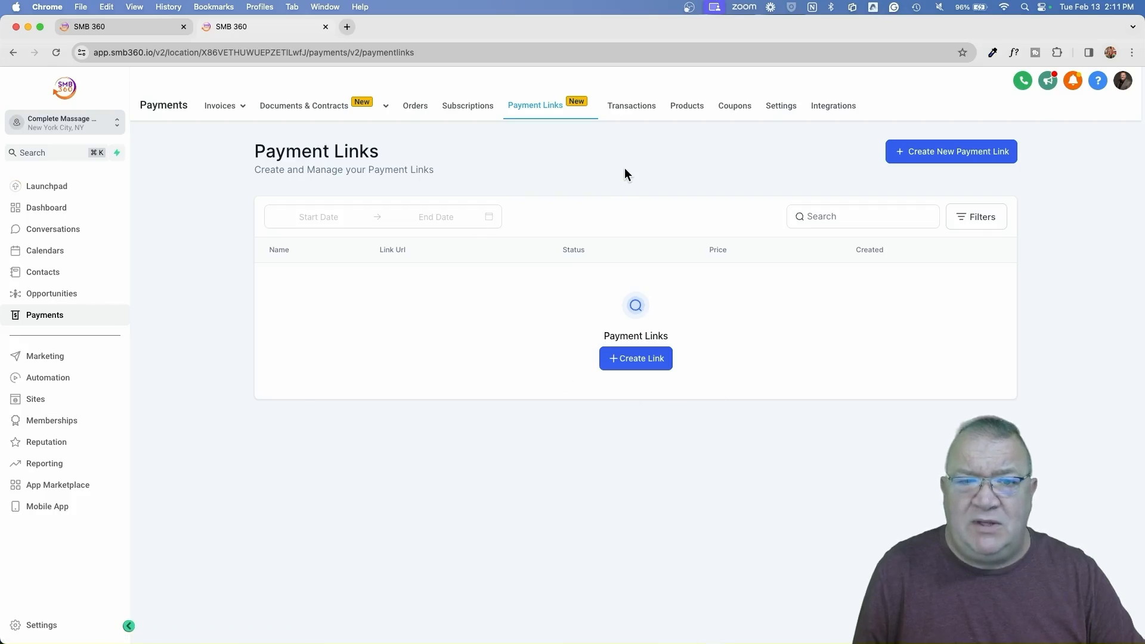
click(950, 151)
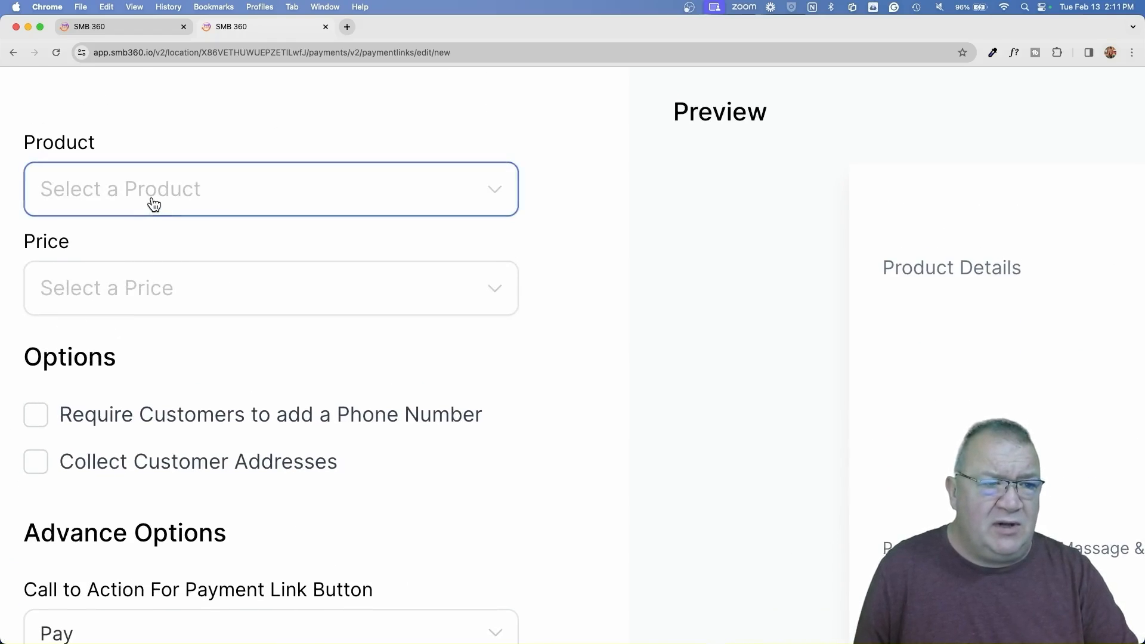
- Choose the 60 Minute Massage product with its $100 price for the link
click(270, 189)
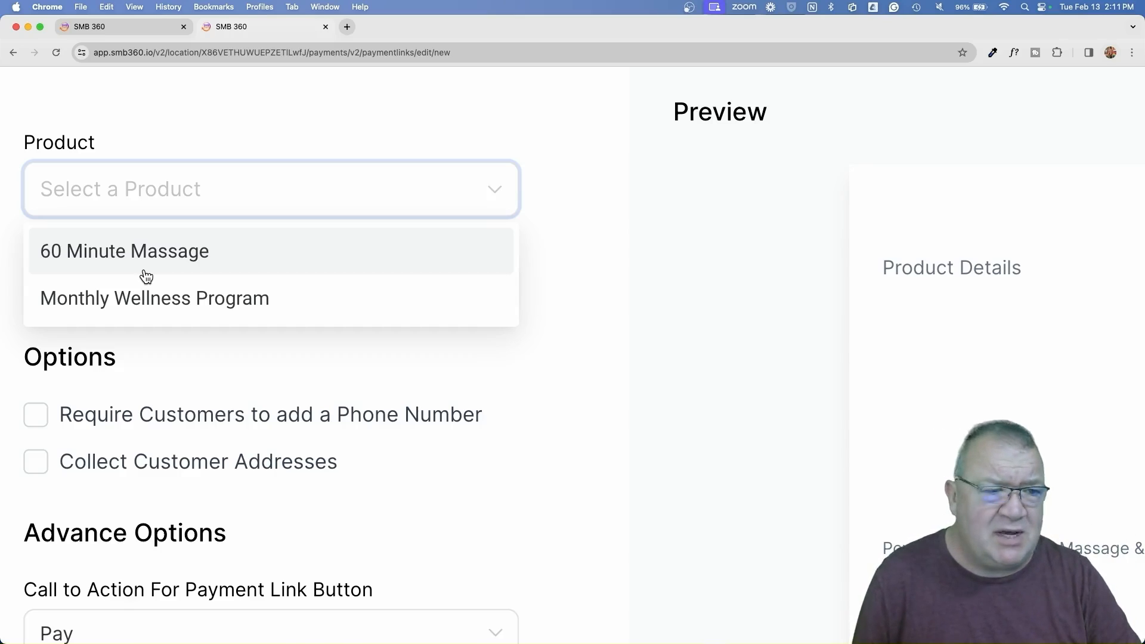
mouse_move(93, 263)
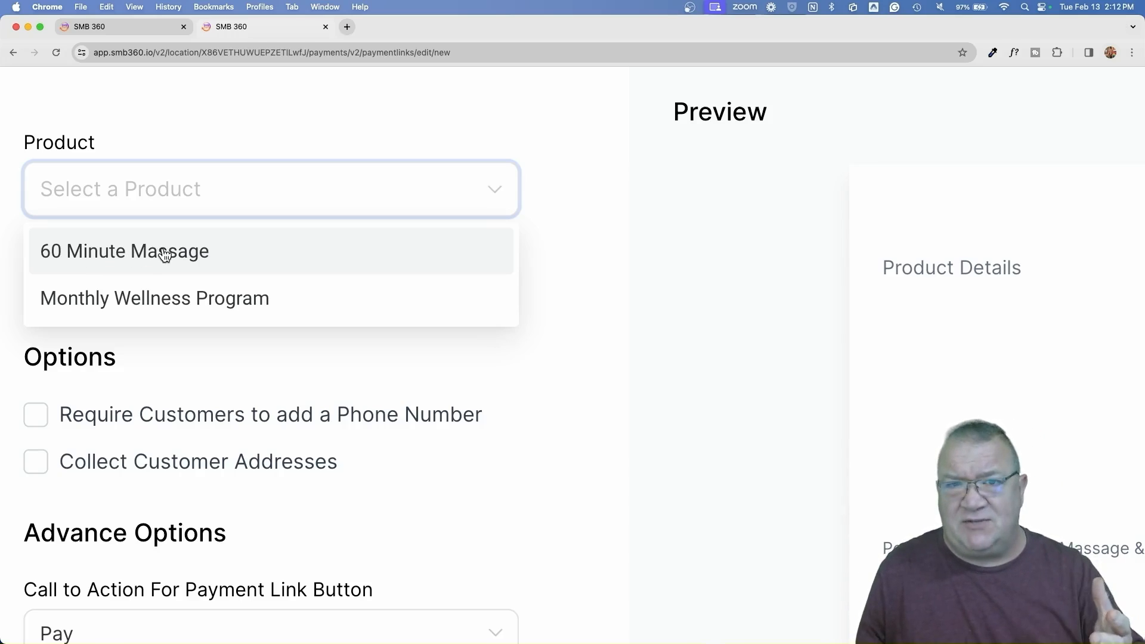
mouse_move(155, 299)
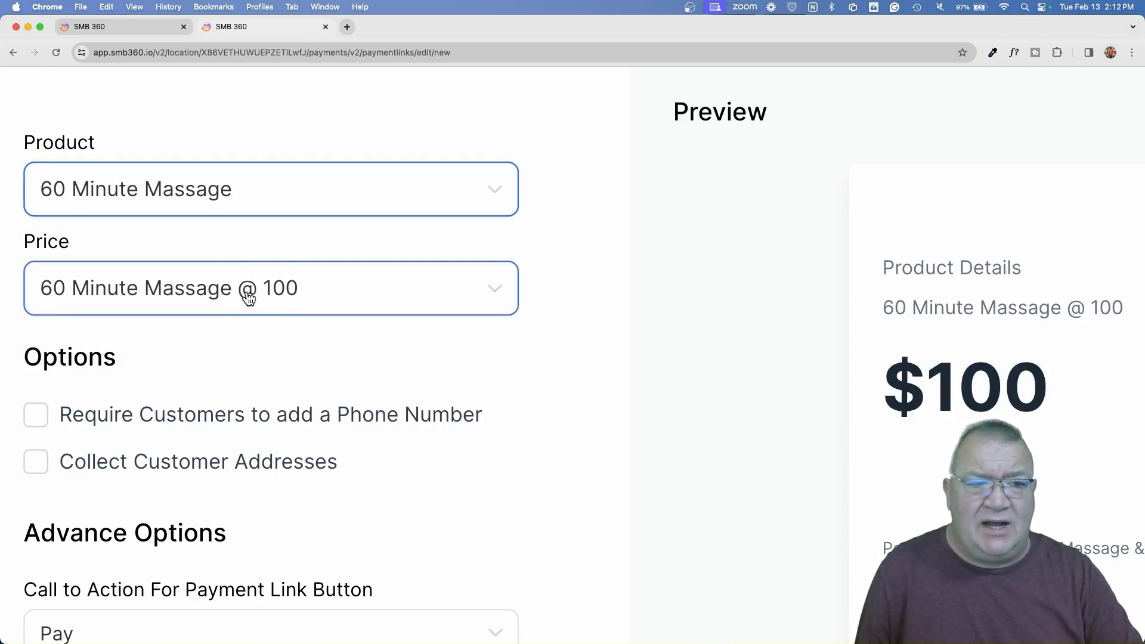
click(271, 287)
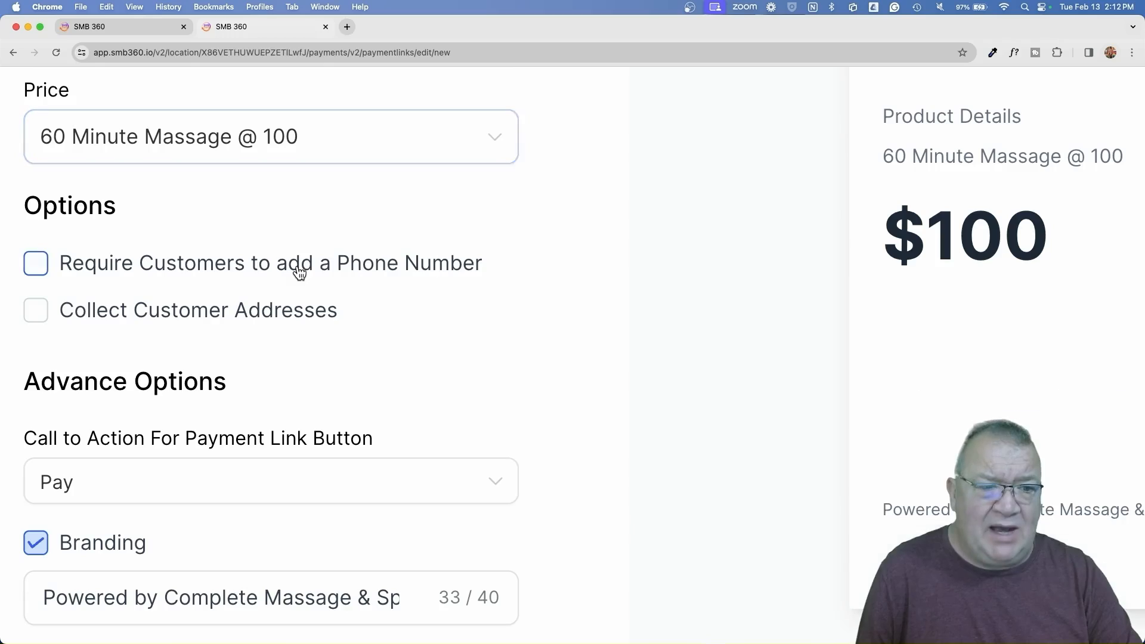
- Turn on the phone number requirement, toggling it and checking the preview
click(35, 263)
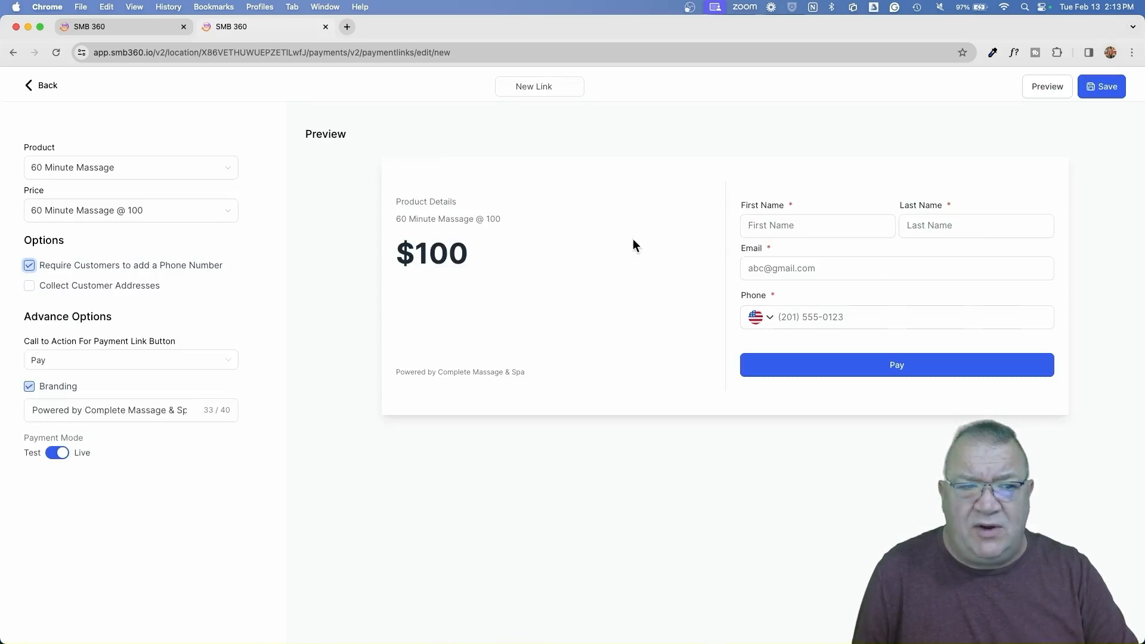
click(29, 264)
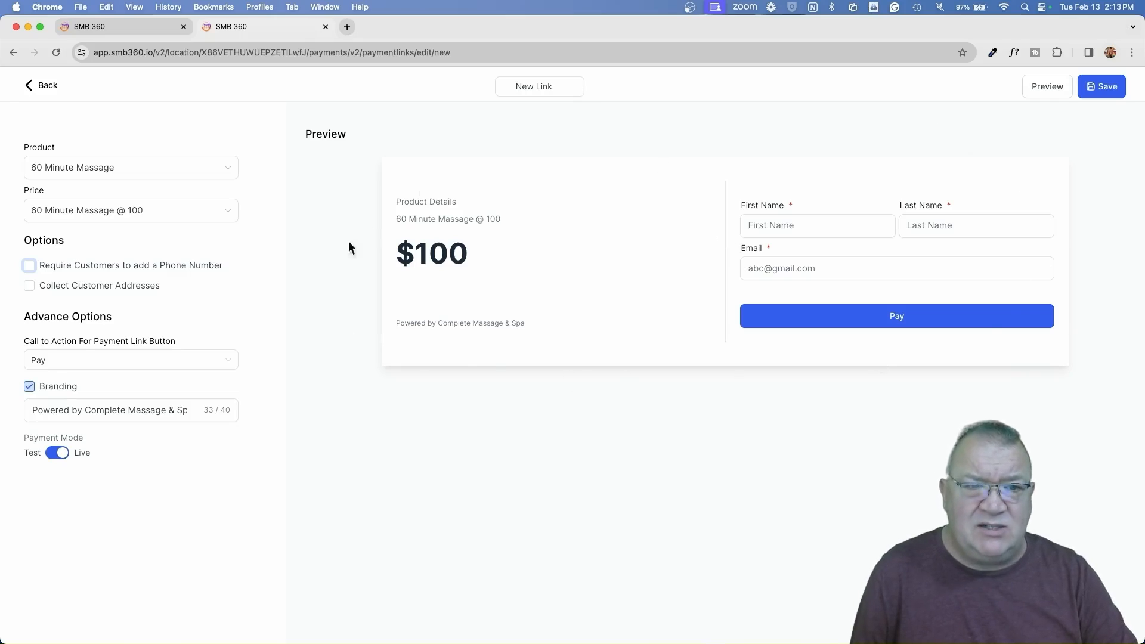
mouse_move(543, 188)
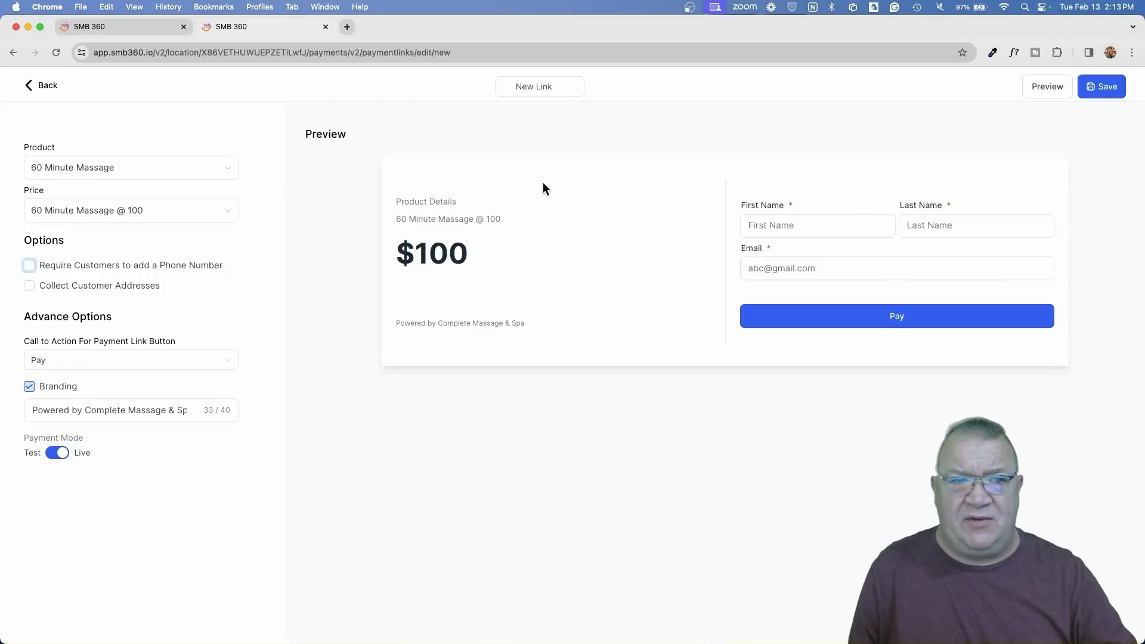
mouse_move(426, 232)
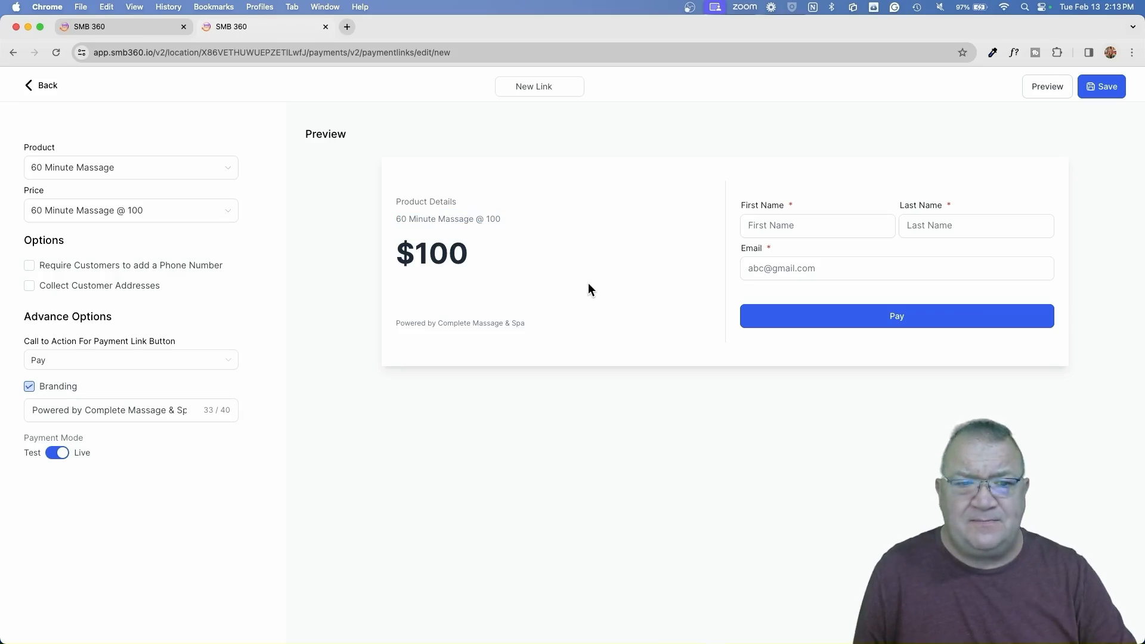
click(896, 267)
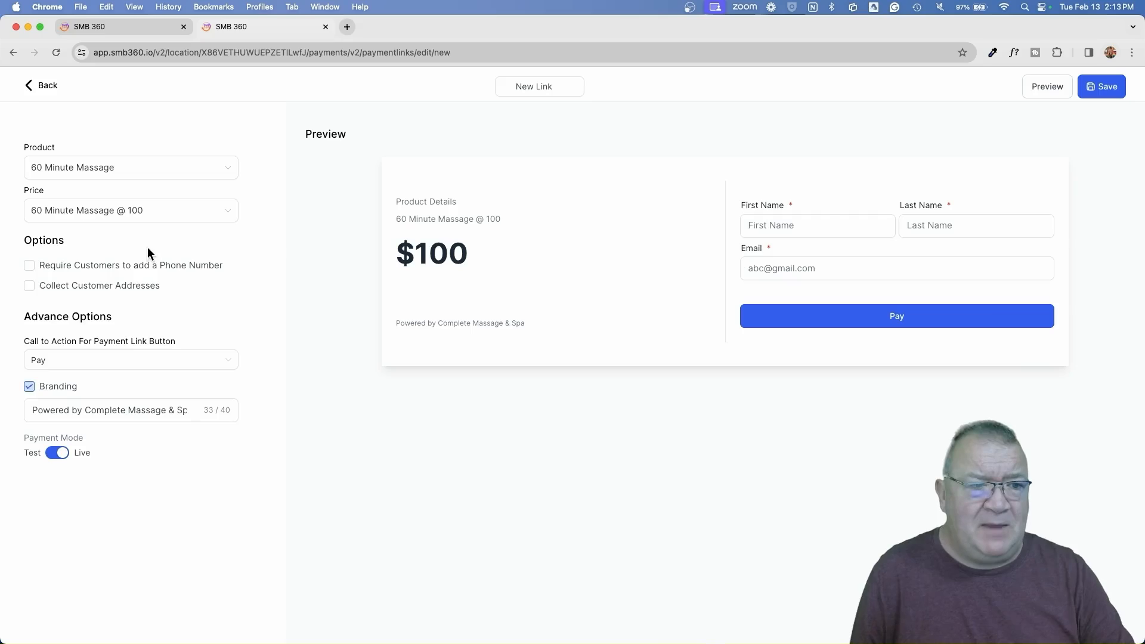
click(30, 265)
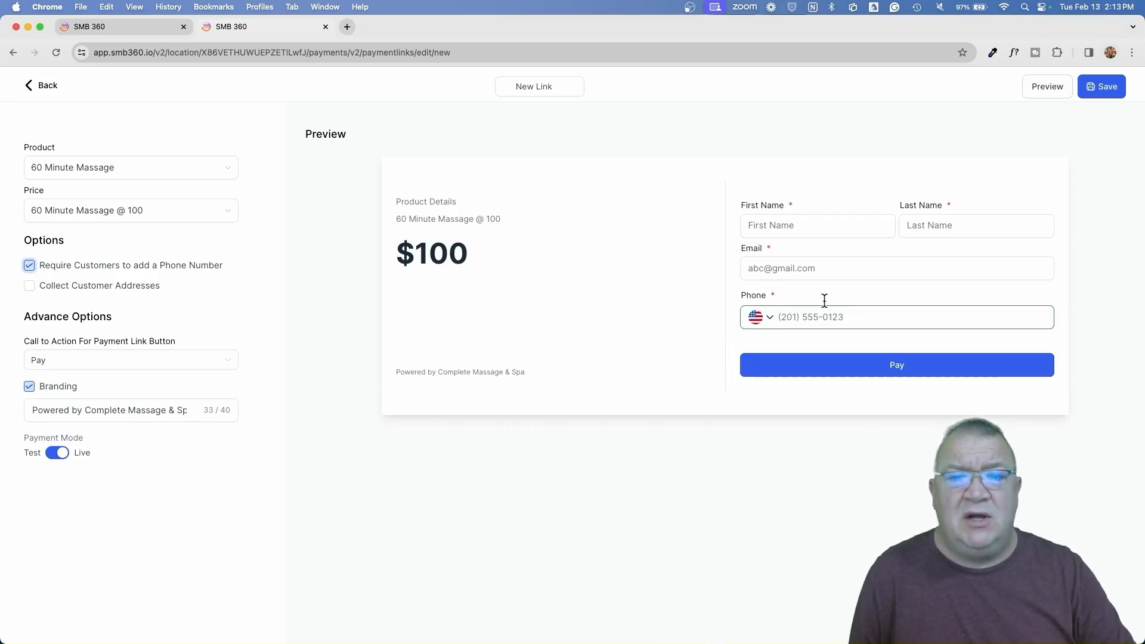
mouse_move(809, 306)
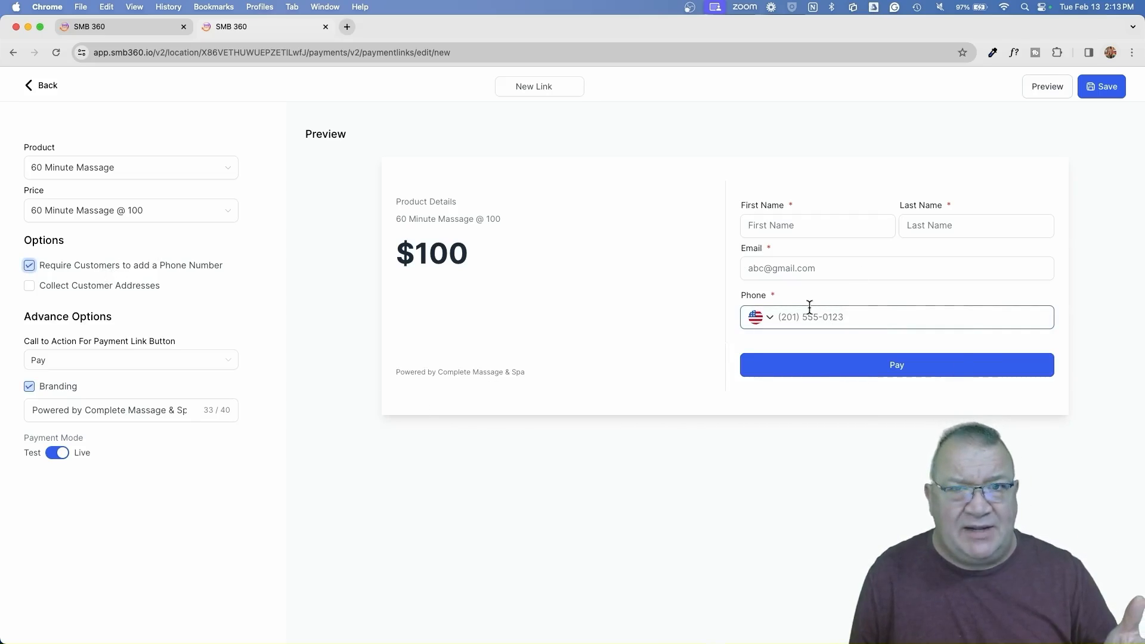
click(895, 268)
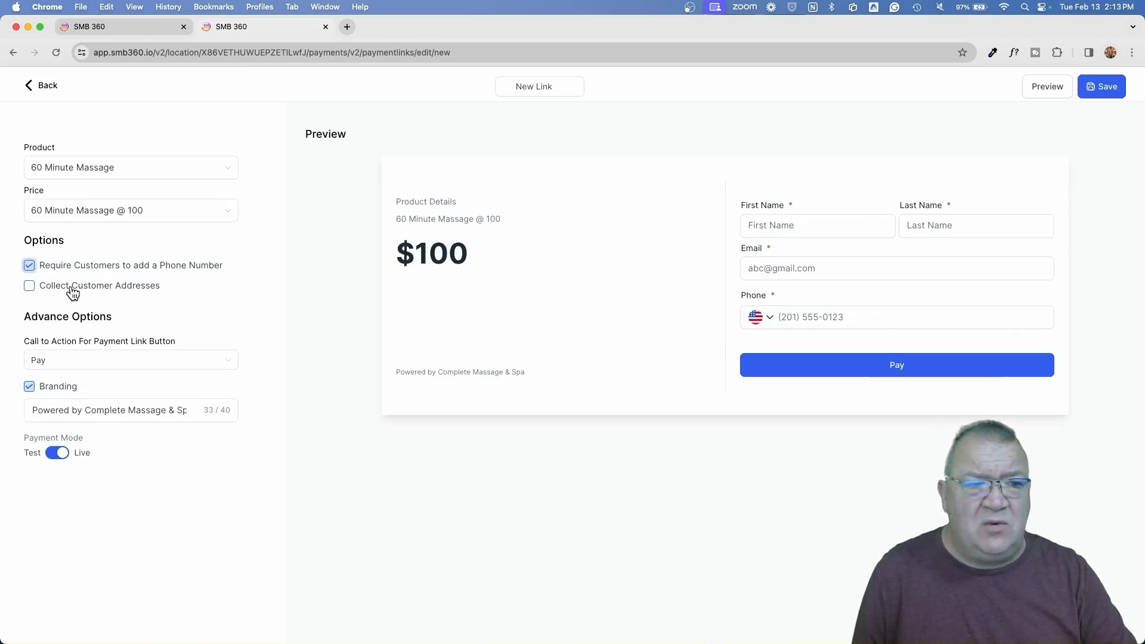
- Preview customer address collection, then leave addresses uncollected
click(29, 285)
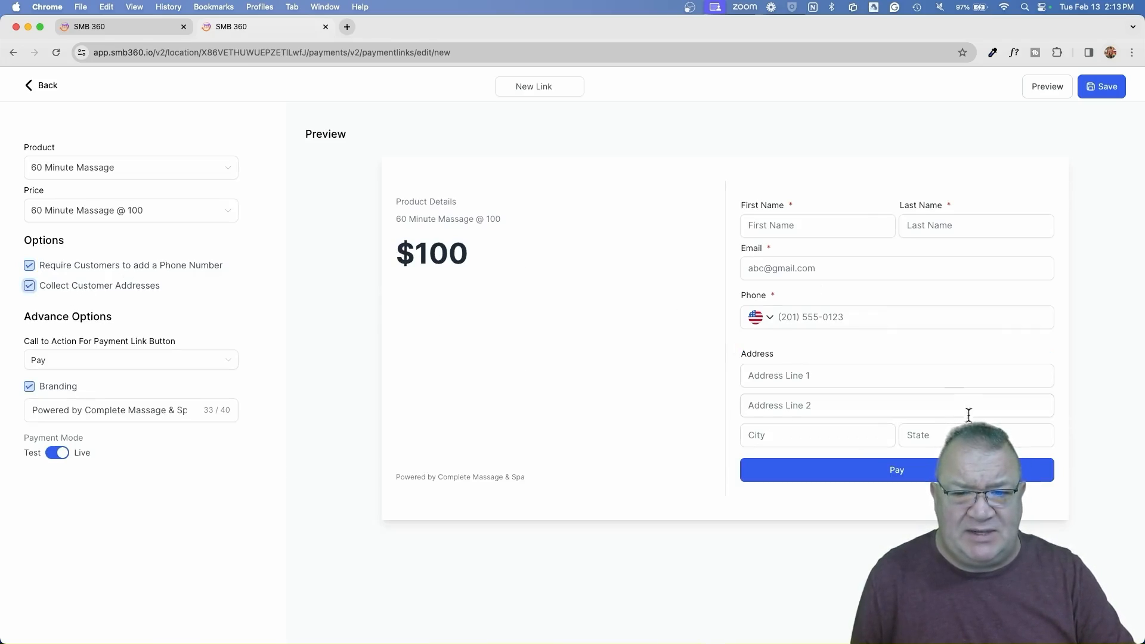
click(895, 375)
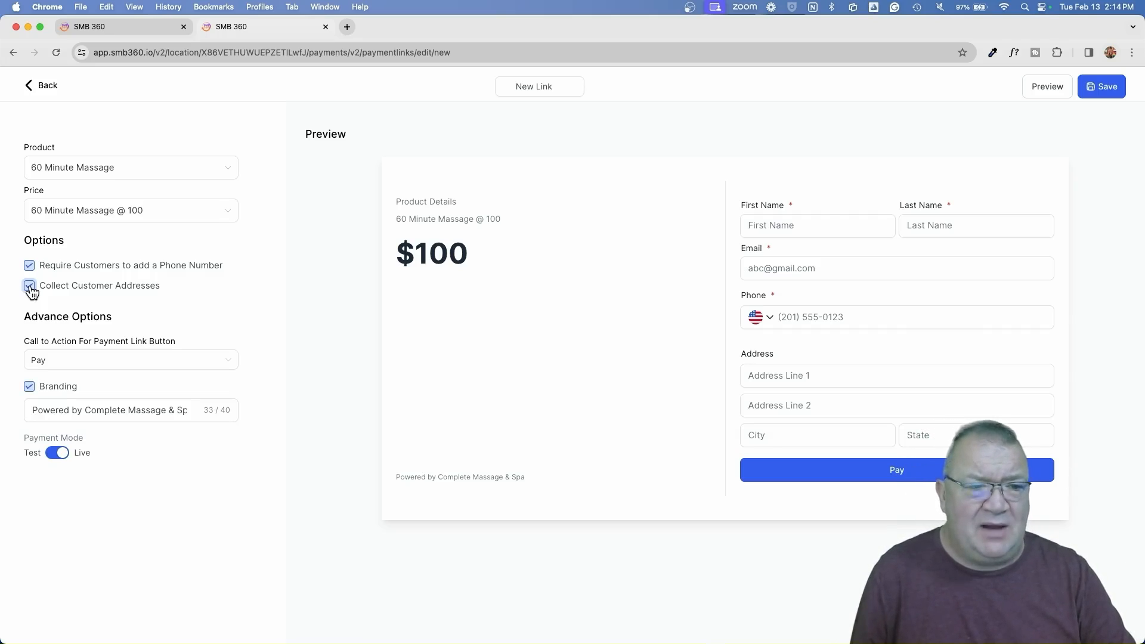
click(30, 285)
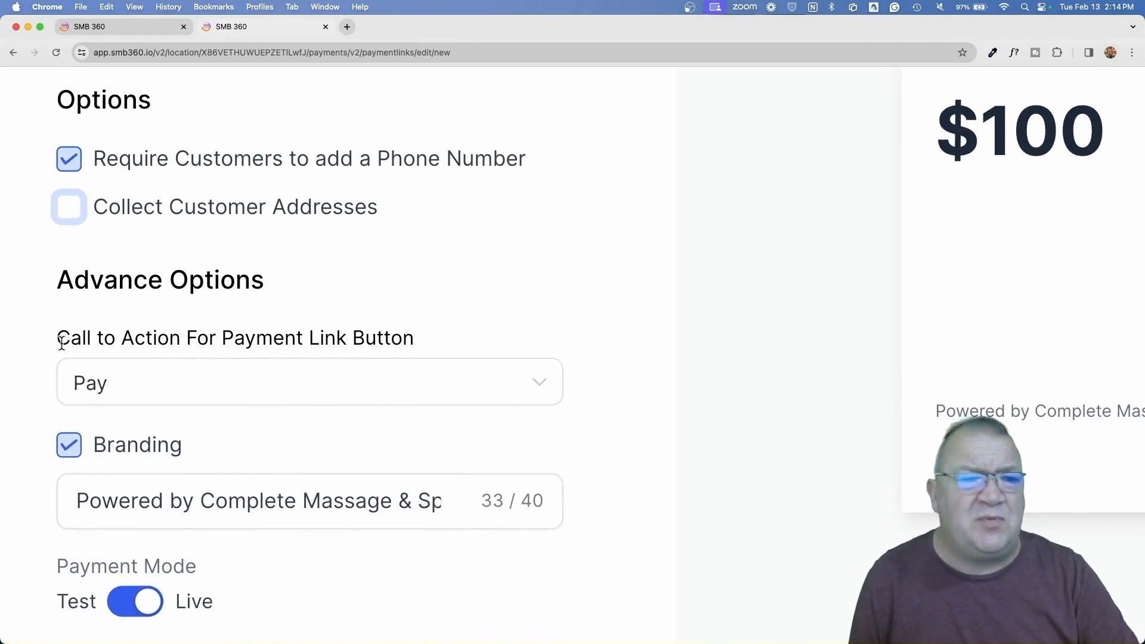
click(310, 383)
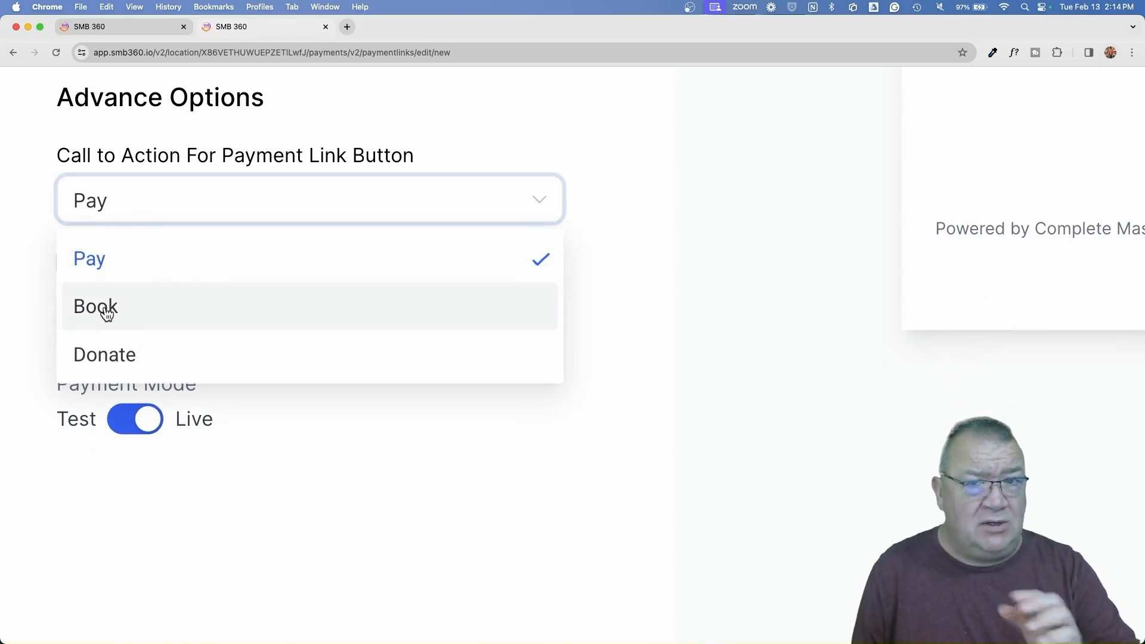
mouse_move(117, 365)
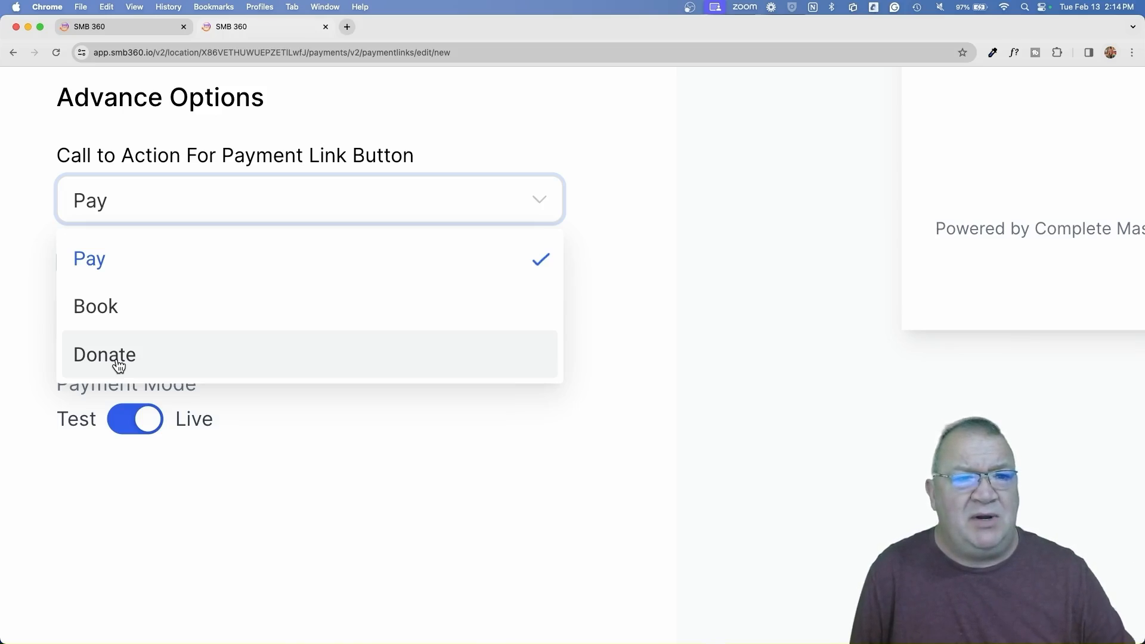
click(104, 354)
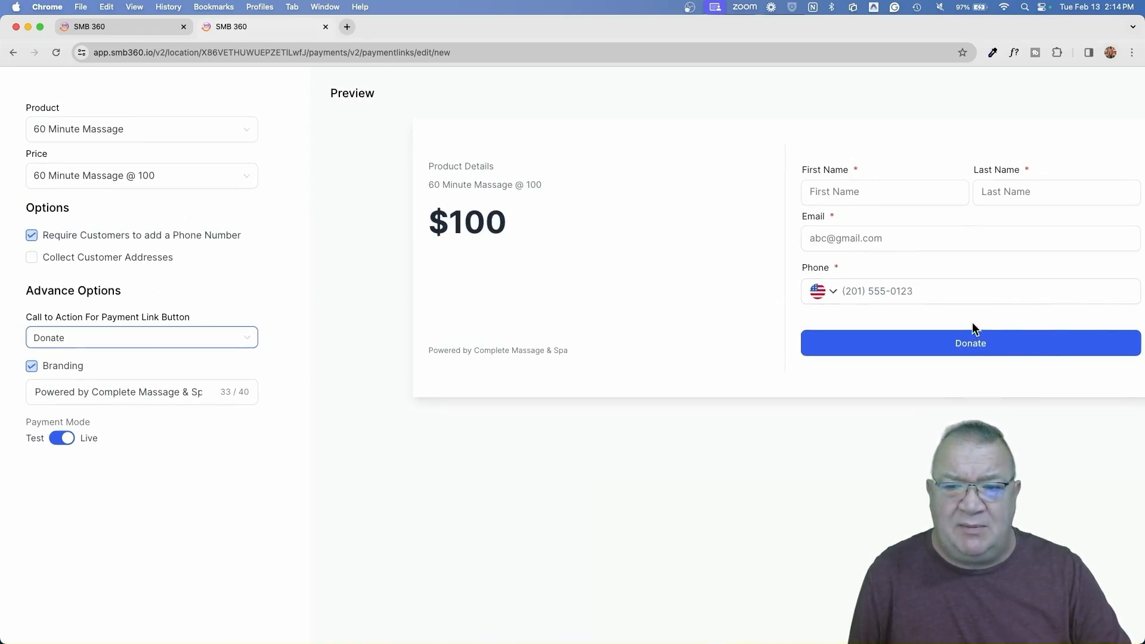
mouse_move(339, 274)
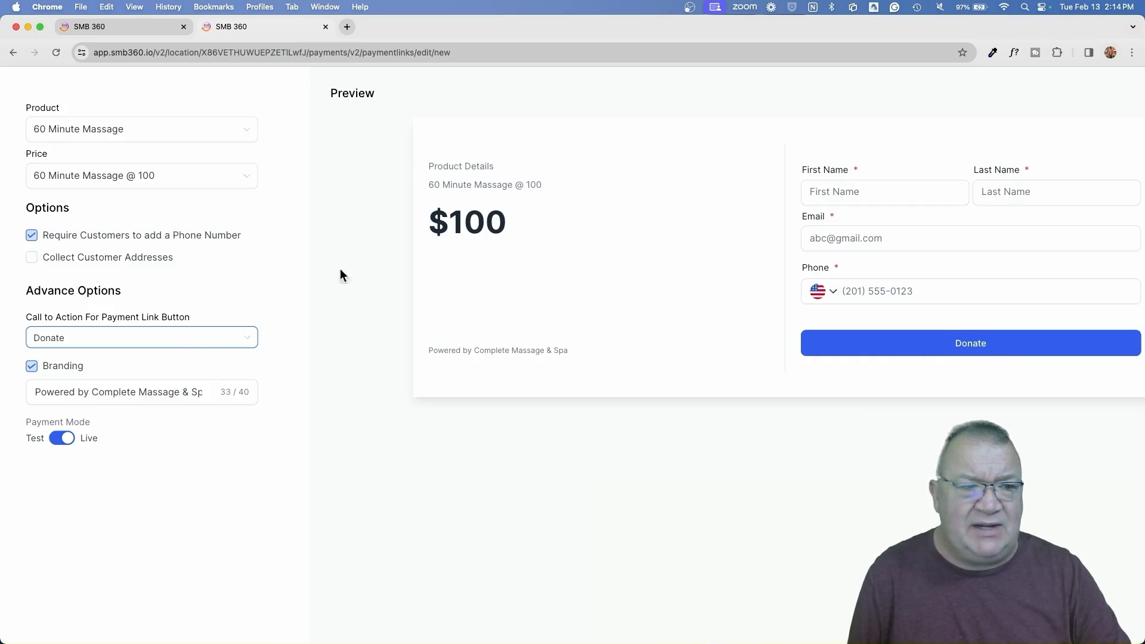
click(140, 337)
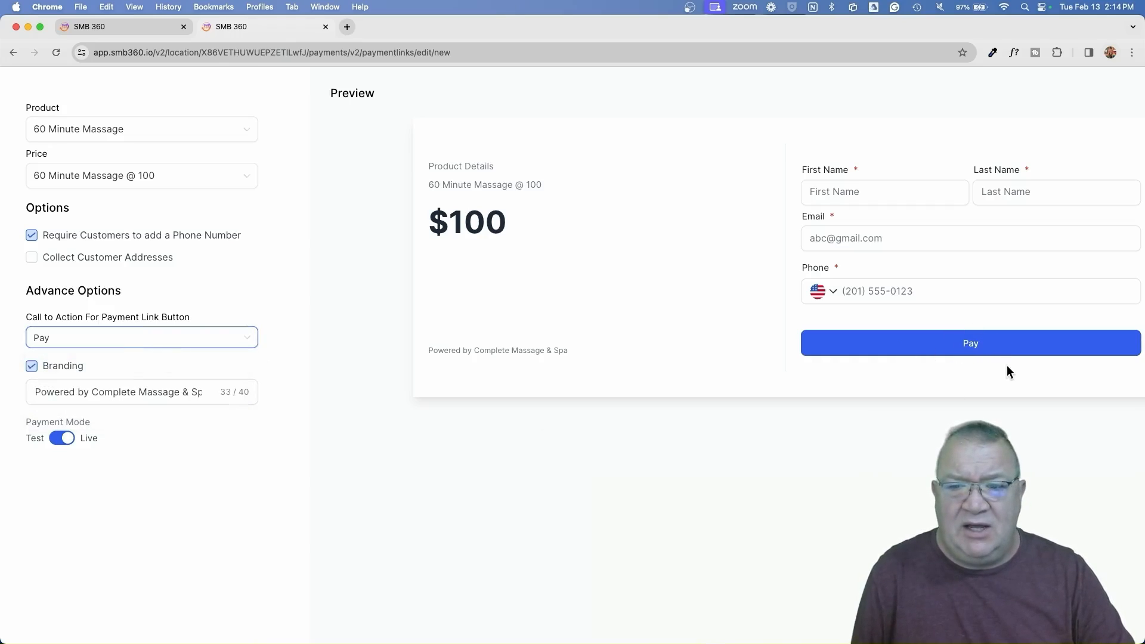
mouse_move(981, 370)
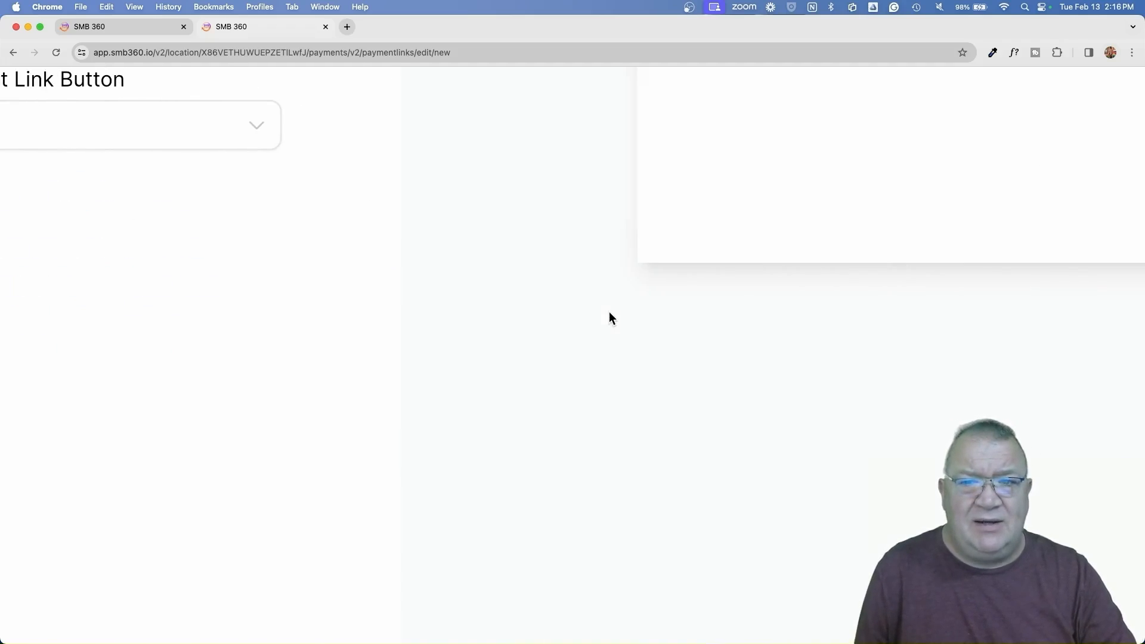
scroll(down, 3)
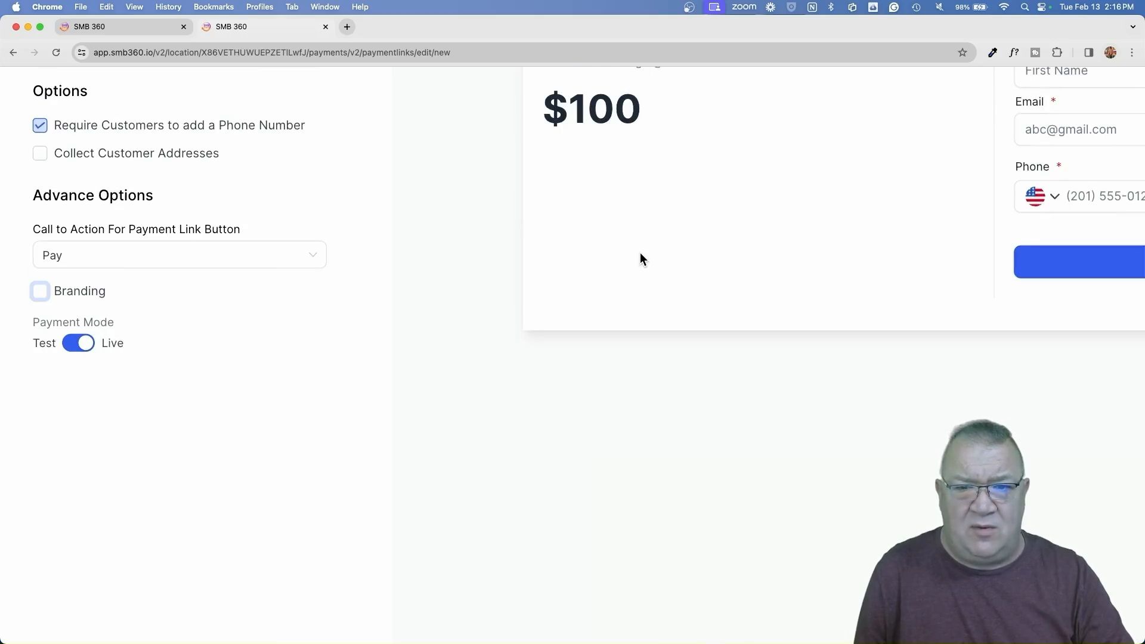
click(40, 290)
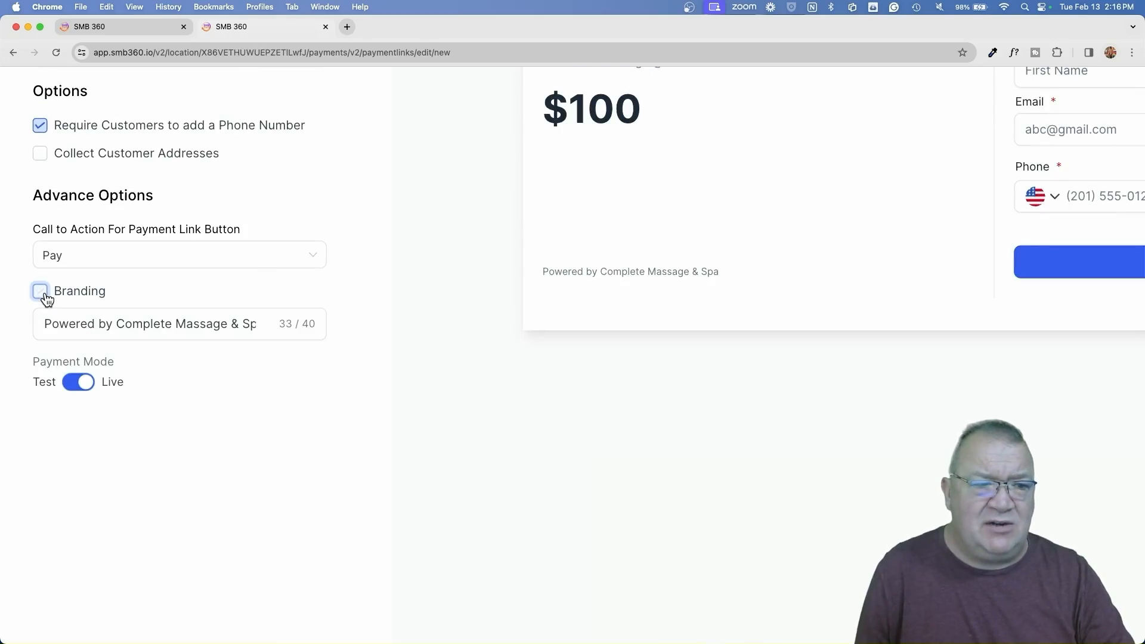
click(39, 291)
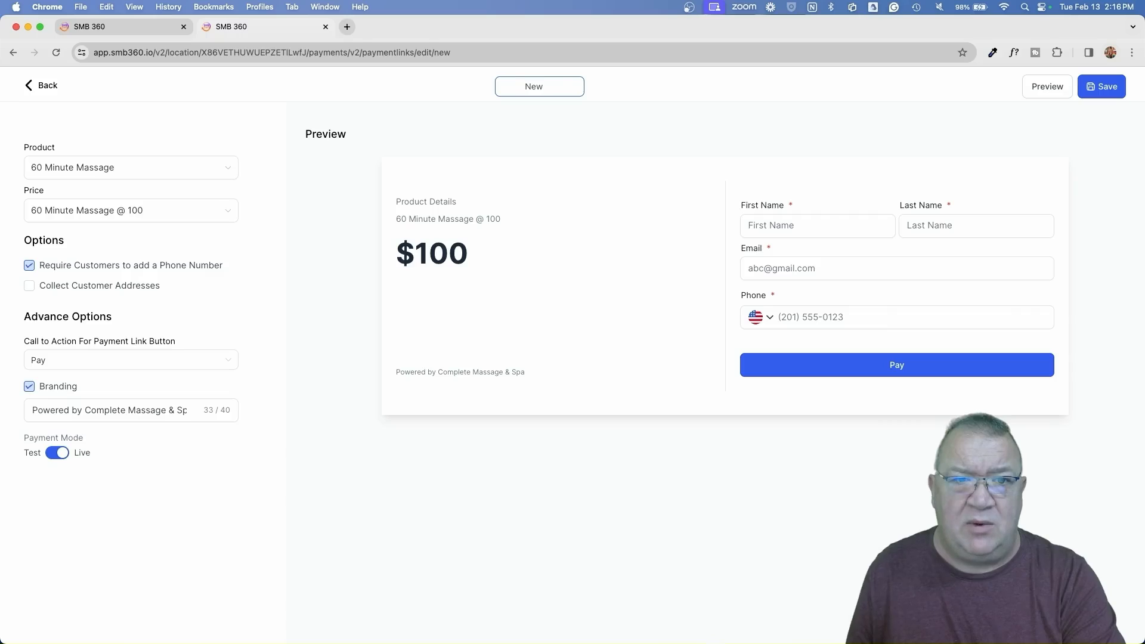
- Enter the link name '60 Min Massage Payment' and save the link
text(60 Min)
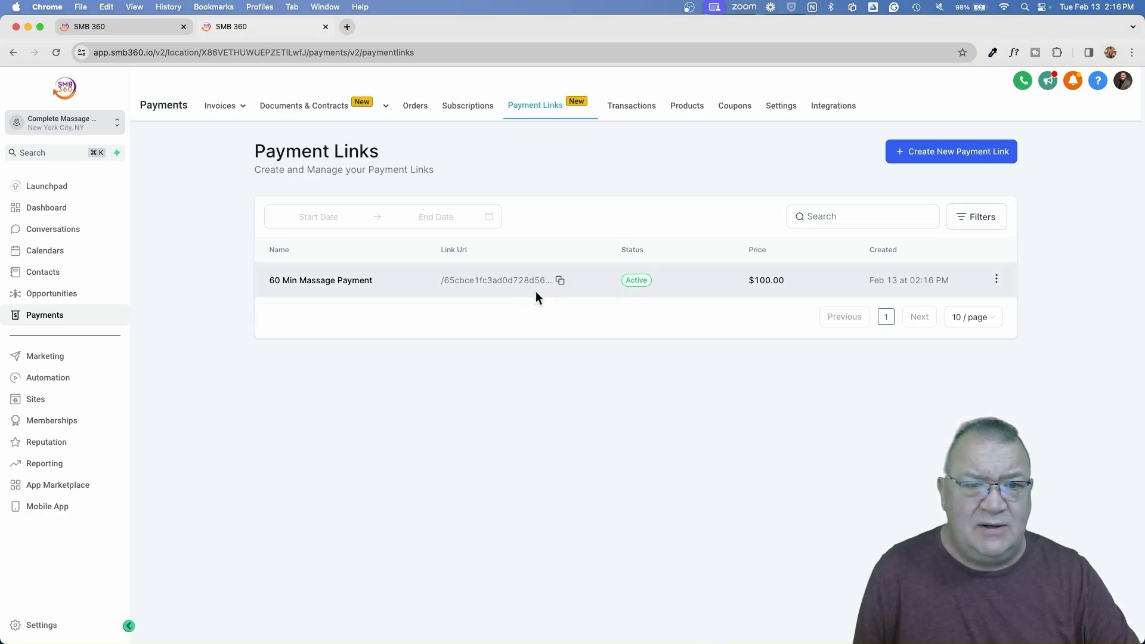
mouse_move(472, 260)
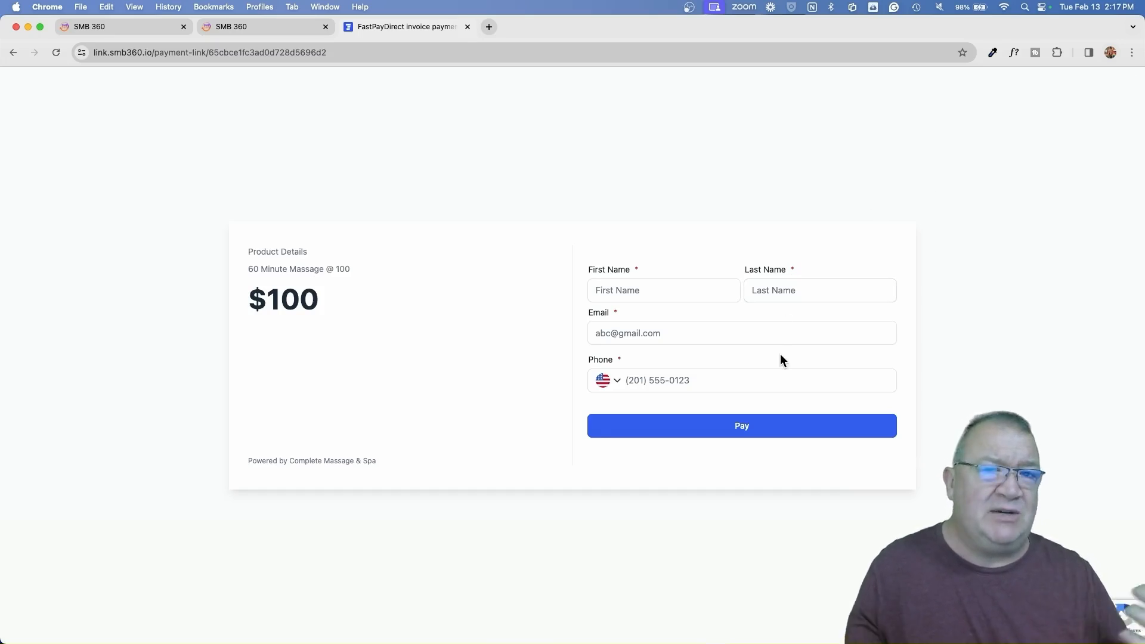
mouse_move(481, 232)
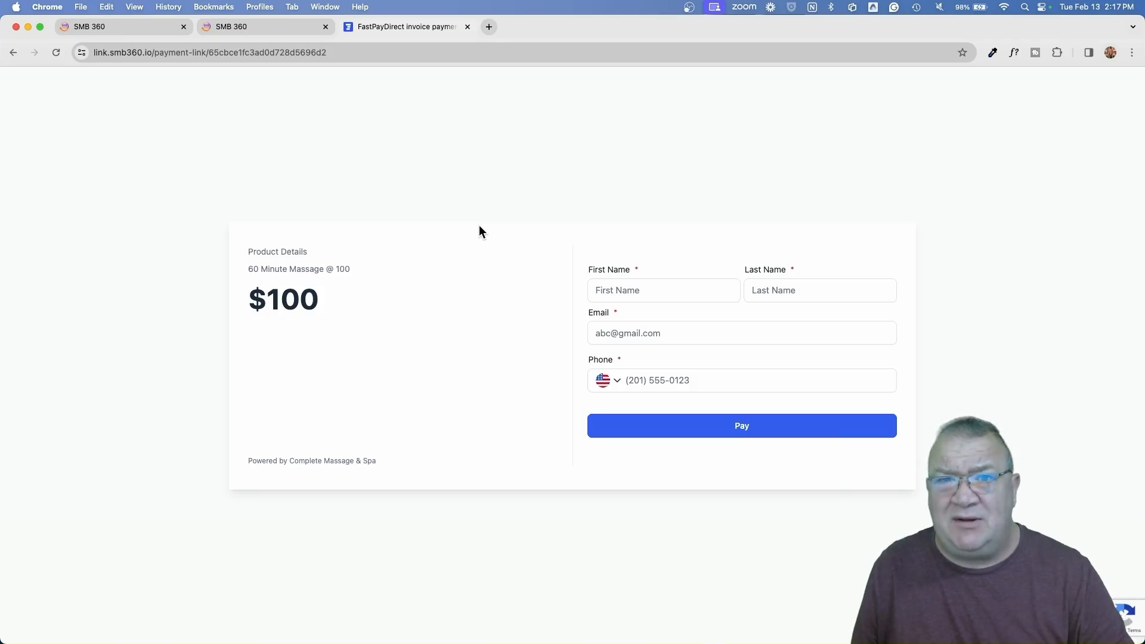
mouse_move(376, 111)
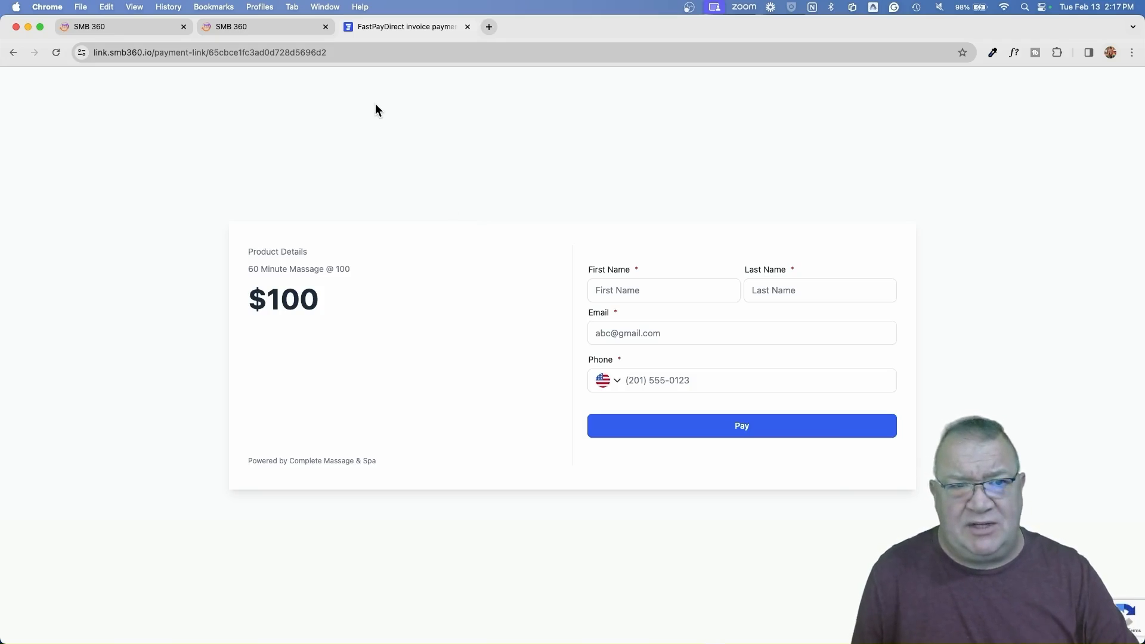
- Close the public 60 Min Massage payment page tab after reviewing it
click(466, 27)
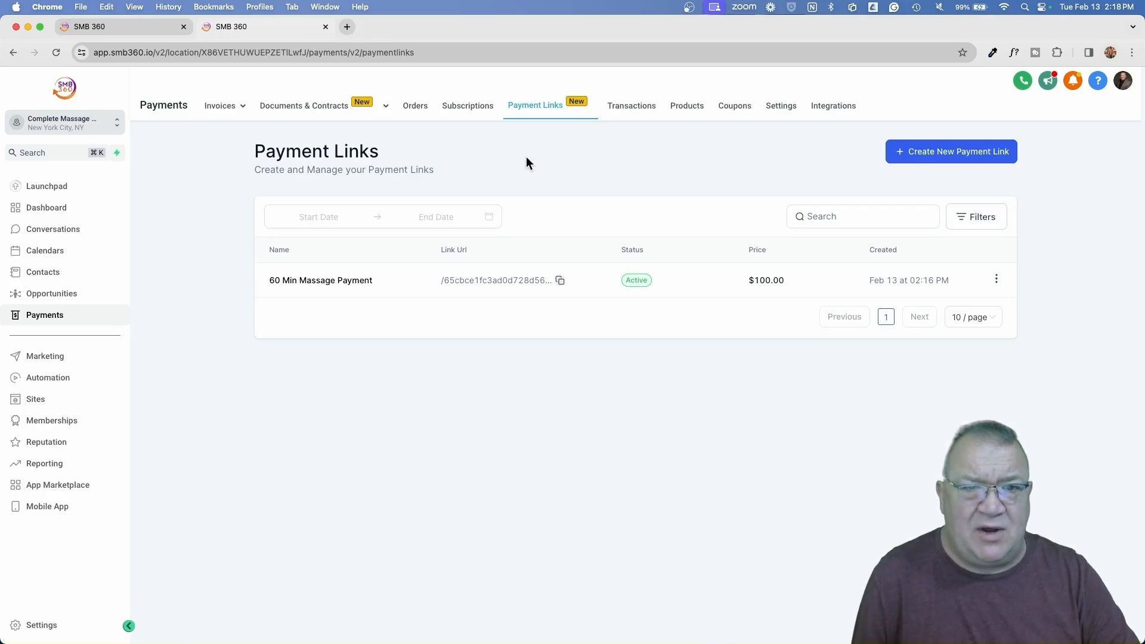
mouse_move(665, 136)
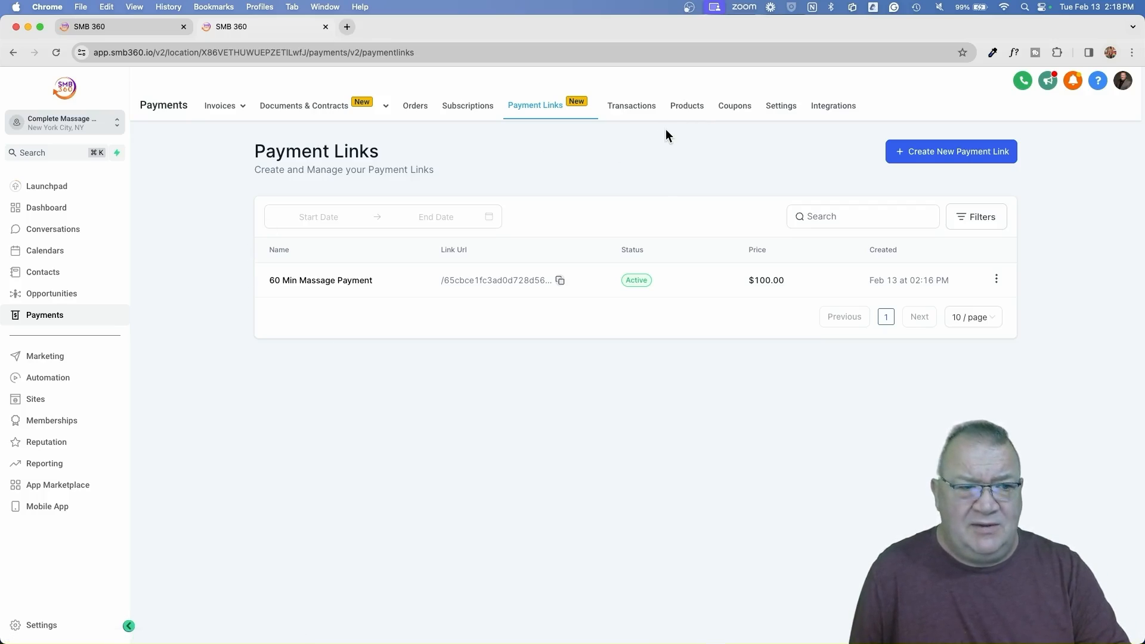